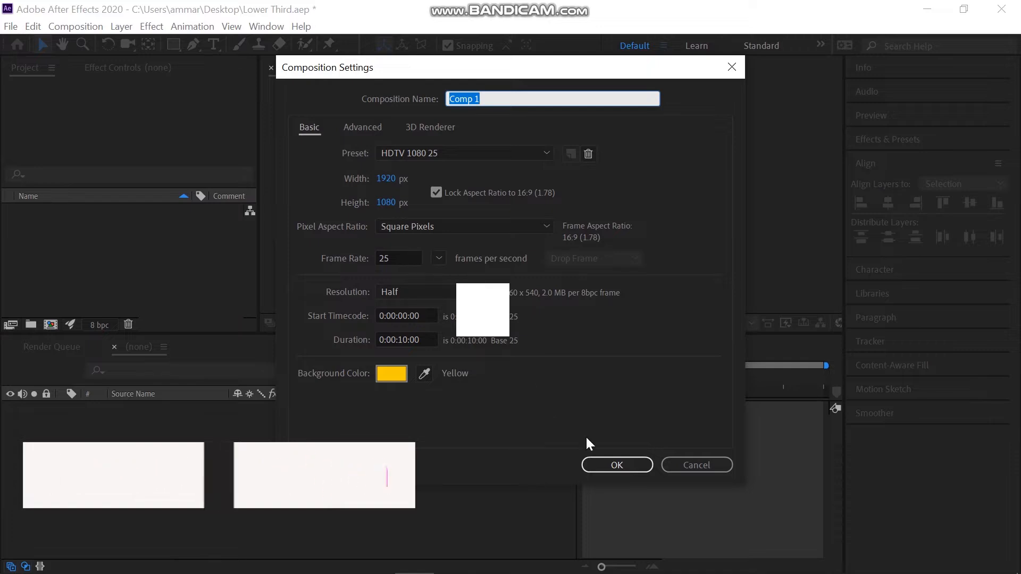
Step: Confirm Comp 1 as HDTV 1080 25, 10 seconds long, with a yellow background
{"action": "left_click", "coordinate": [616, 465]}
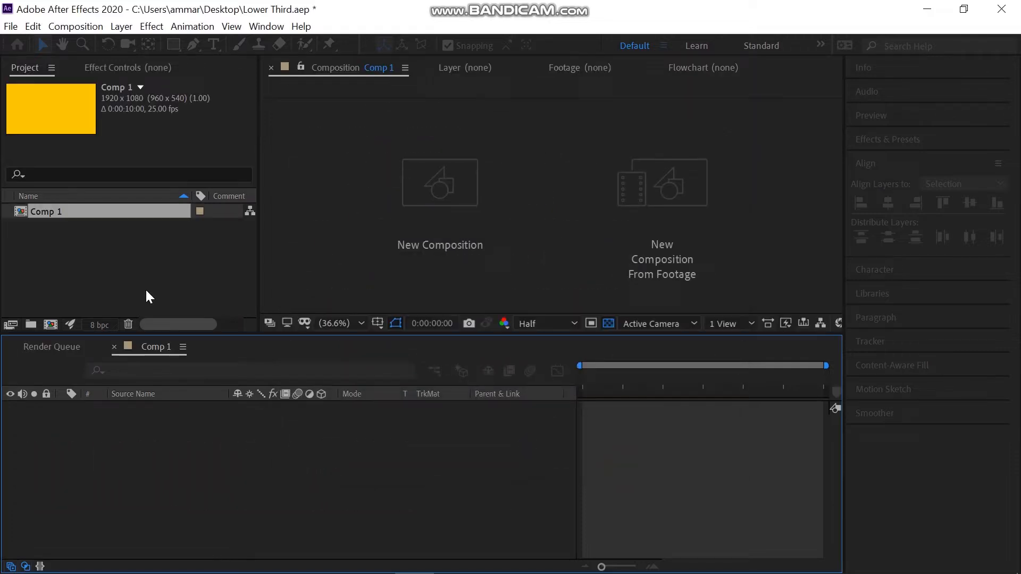
Step: Import Bird - 46026.MOV and Robin - 21723.mp4 from Downloads into Comp 1
{"action": "double_click", "coordinate": [46, 211]}
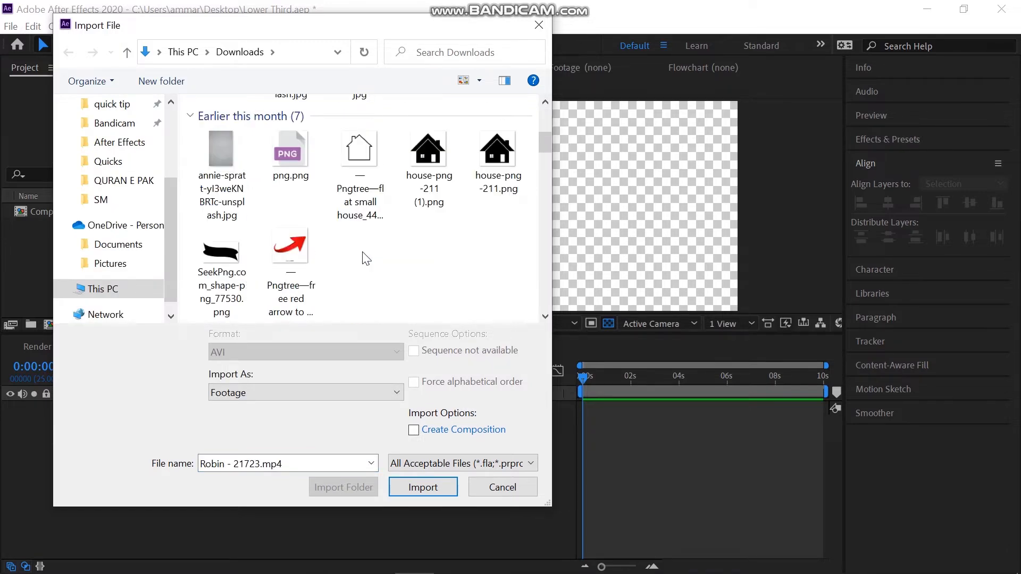
{"action": "scroll", "scroll_direction": "down", "scroll_amount": 3}
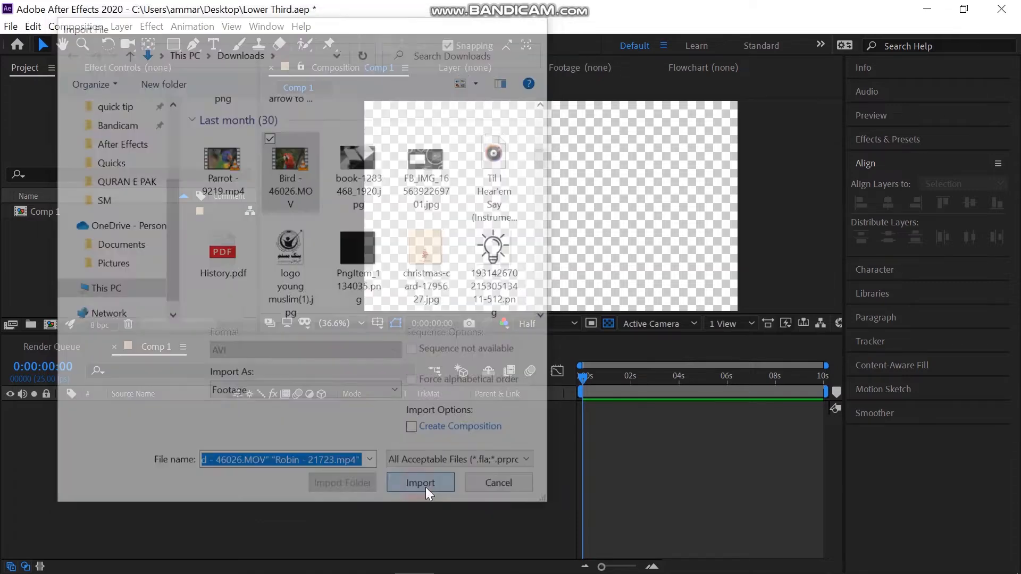
{"action": "left_click", "coordinate": [420, 482]}
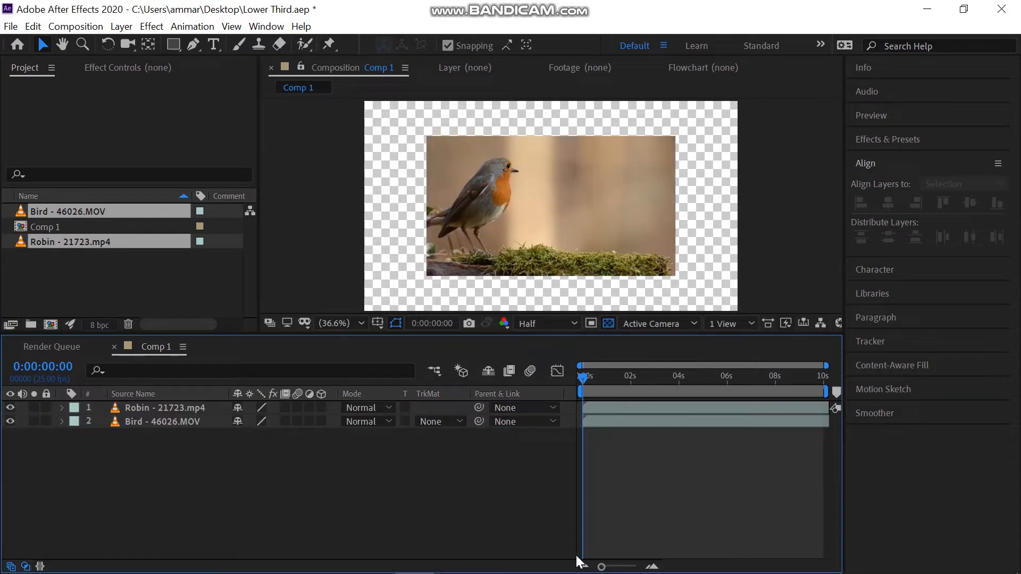
Step: Trim Robin to end near 6 s, start Bird near 4 s, and set up a black solid
{"action": "left_click", "coordinate": [163, 407]}
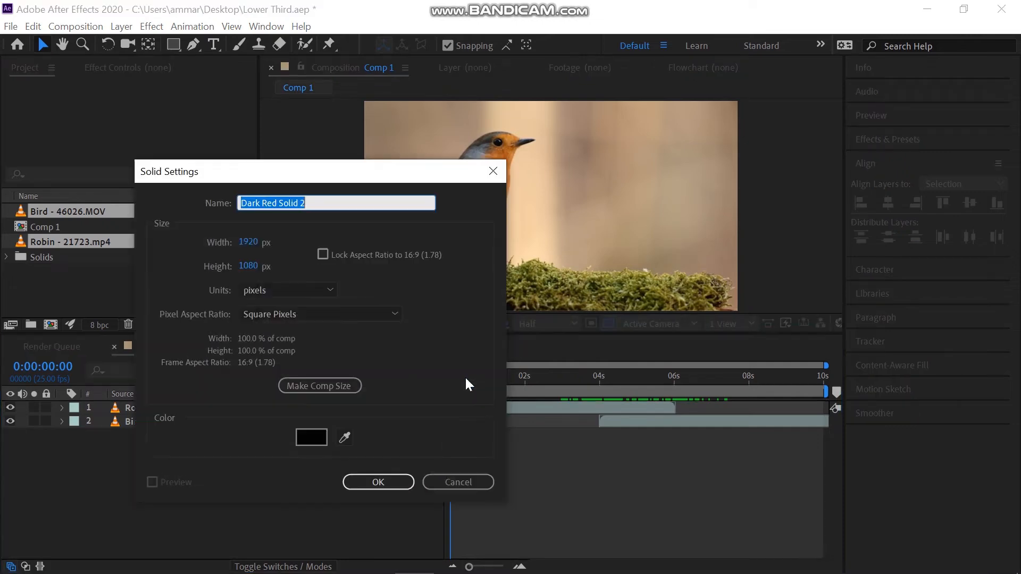
Step: Create the black solid over the 4–6 s overlap with Opacity keyframes at 4 s and 6 s
{"action": "left_click", "coordinate": [377, 482]}
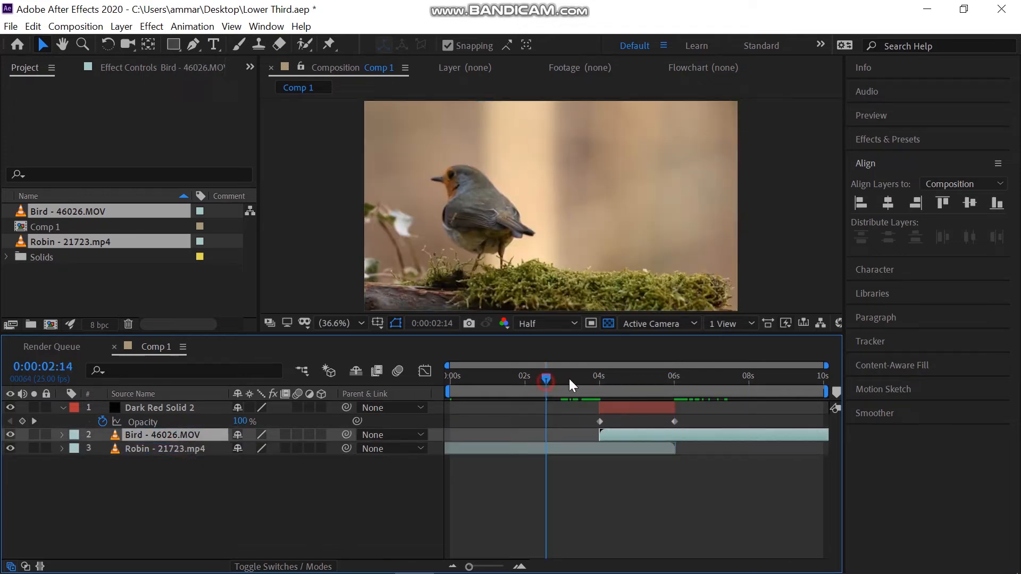
Step: Duplicate the Dark Red Solid 2 layer with Ctrl+D
{"action": "left_click", "coordinate": [688, 376]}
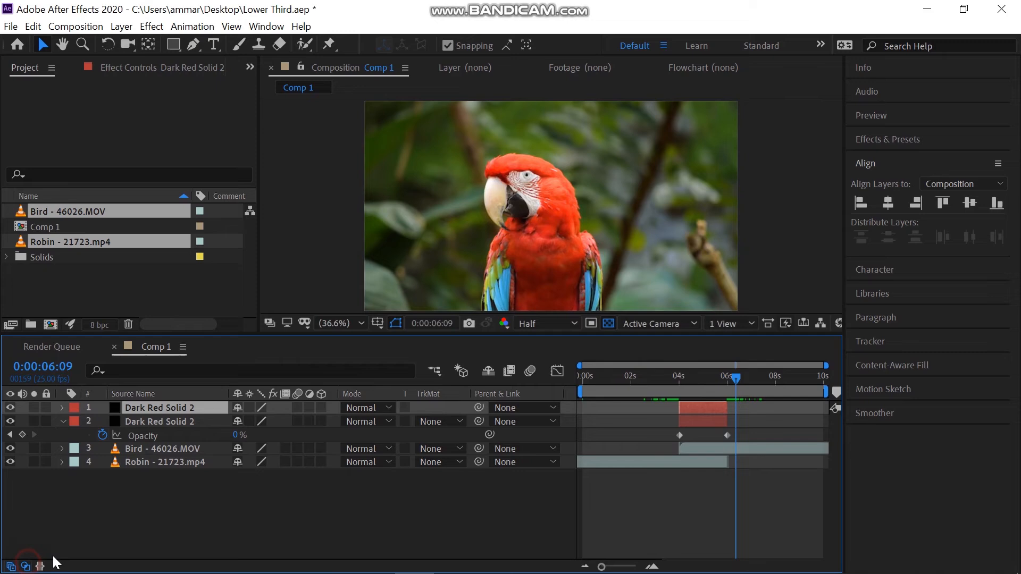
{"action": "left_click", "coordinate": [368, 408]}
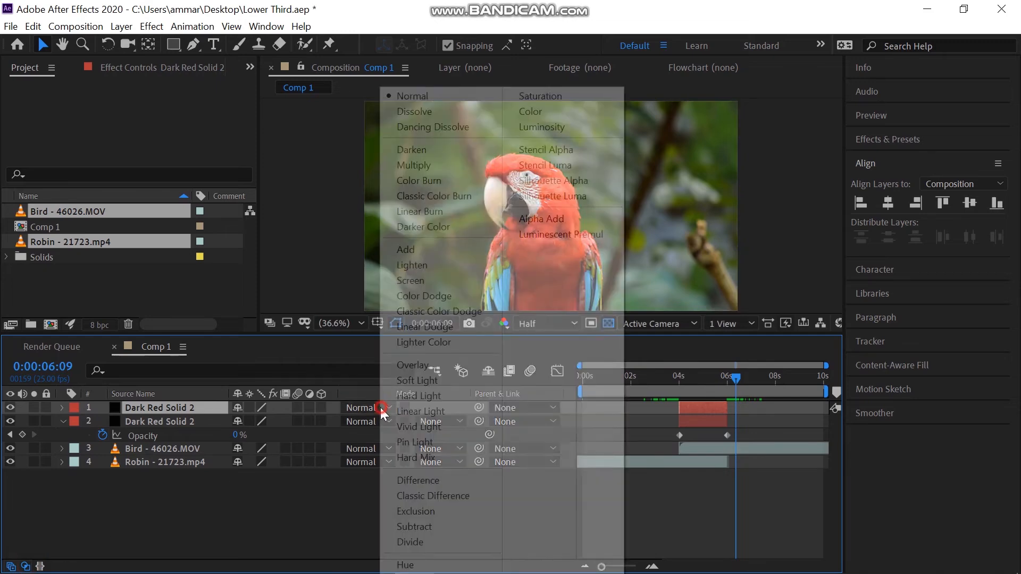
{"action": "mouse_move", "coordinate": [405, 250]}
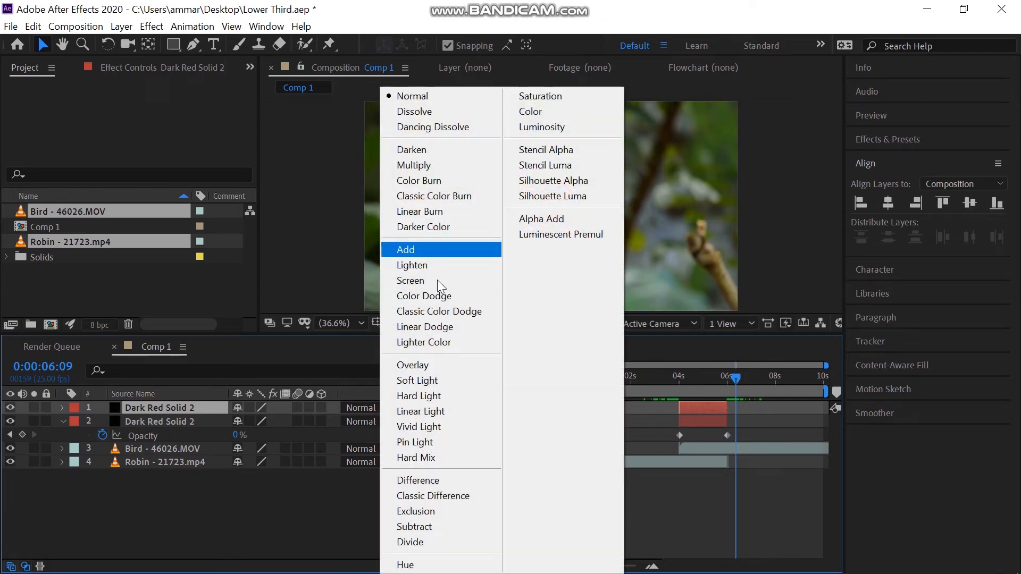
Step: Switch the top Dark Red Solid 2 layer's blending mode to Overlay
{"action": "left_click", "coordinate": [412, 365]}
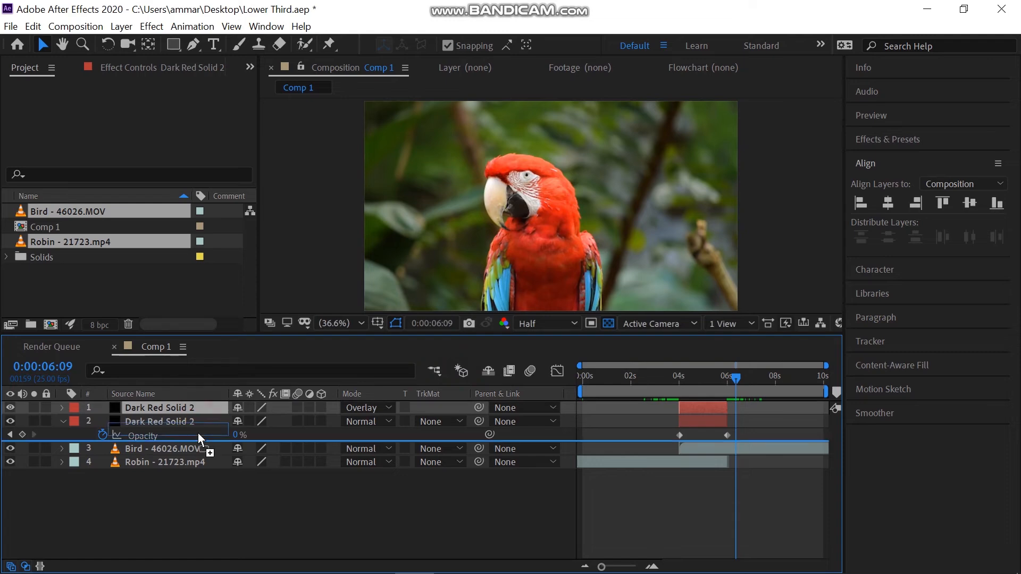